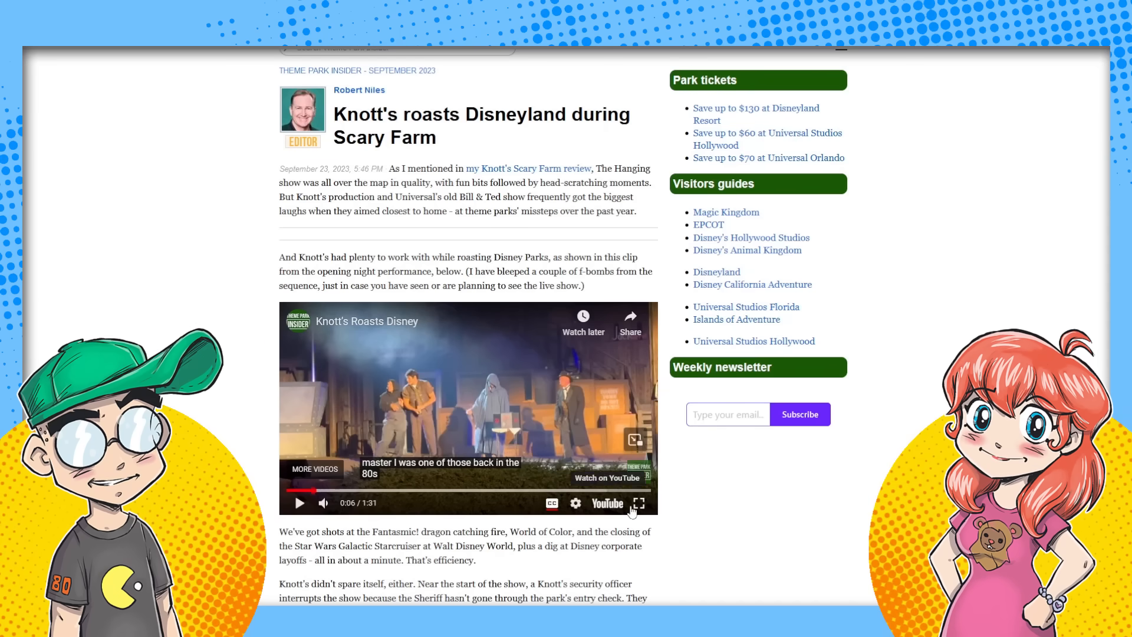
Scroll the article down until the embedded Knott's Roasts Disney player is fully in view
{"action": "scroll", "scroll_direction": "down", "scroll_amount": 3}
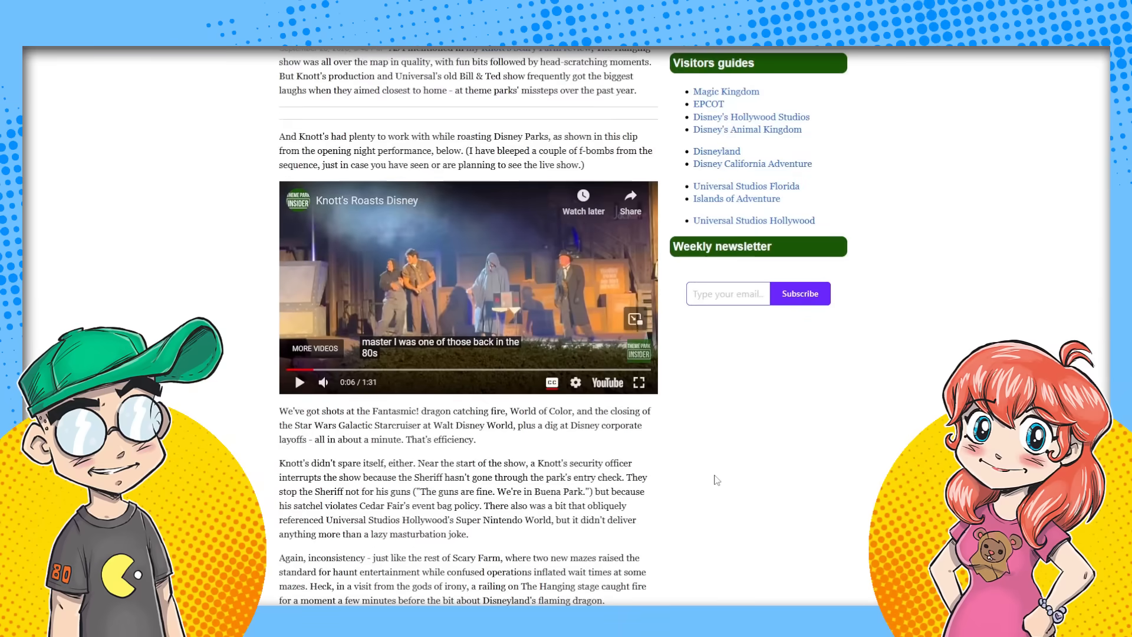
{"action": "mouse_move", "coordinate": [311, 370]}
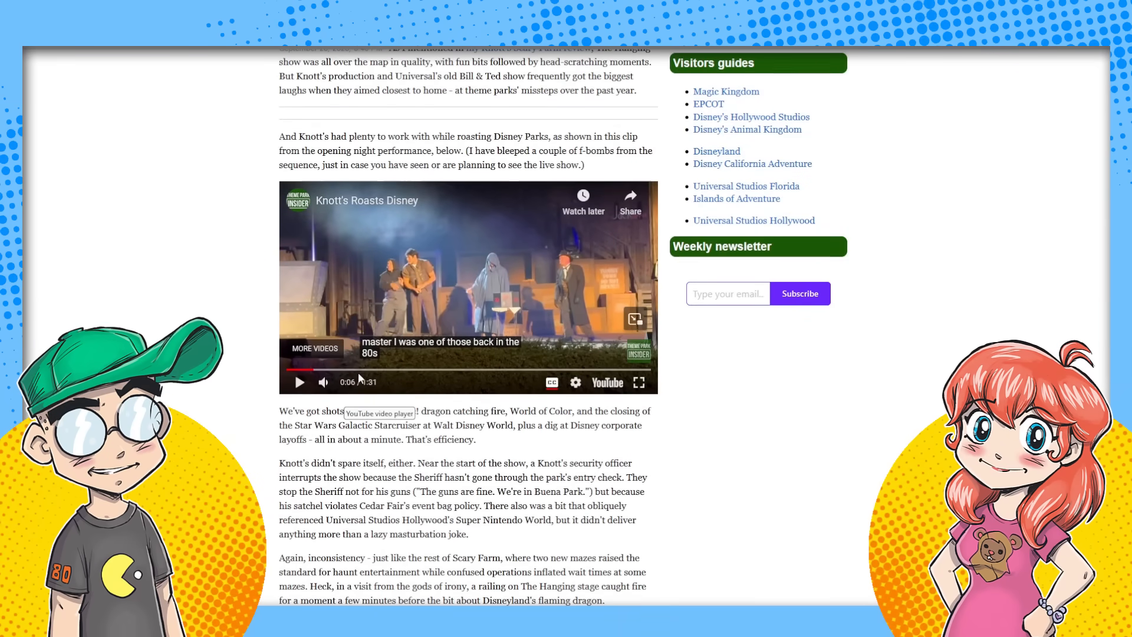
Seek the embedded clip forward to about 0:17 of 1:31 via its progress bar
{"action": "left_click", "coordinate": [361, 370]}
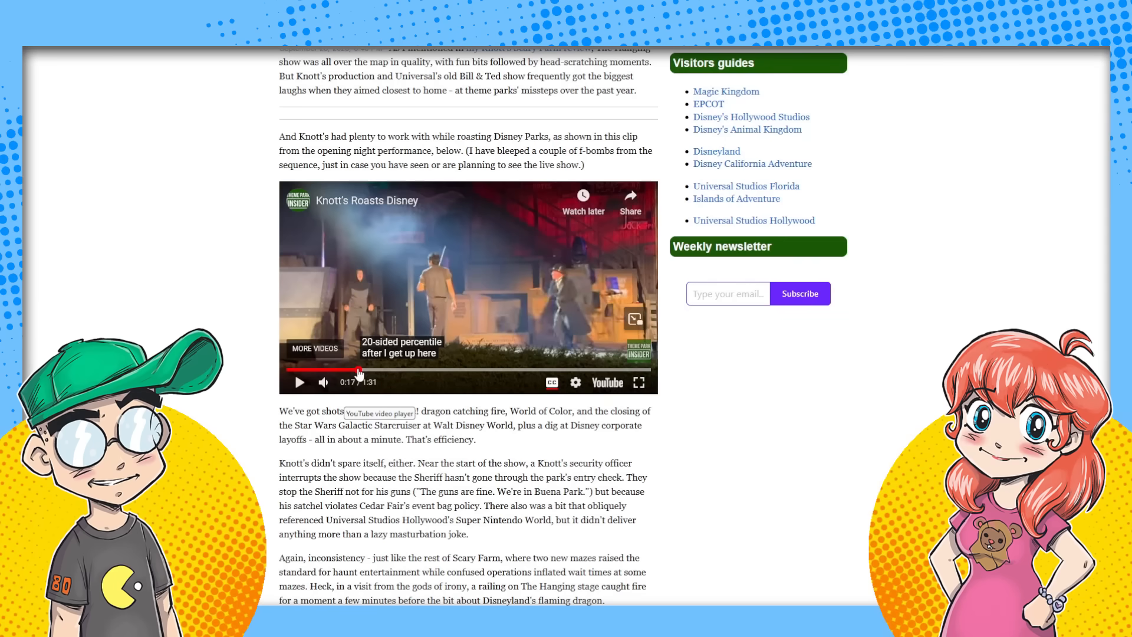
{"action": "mouse_move", "coordinate": [361, 371]}
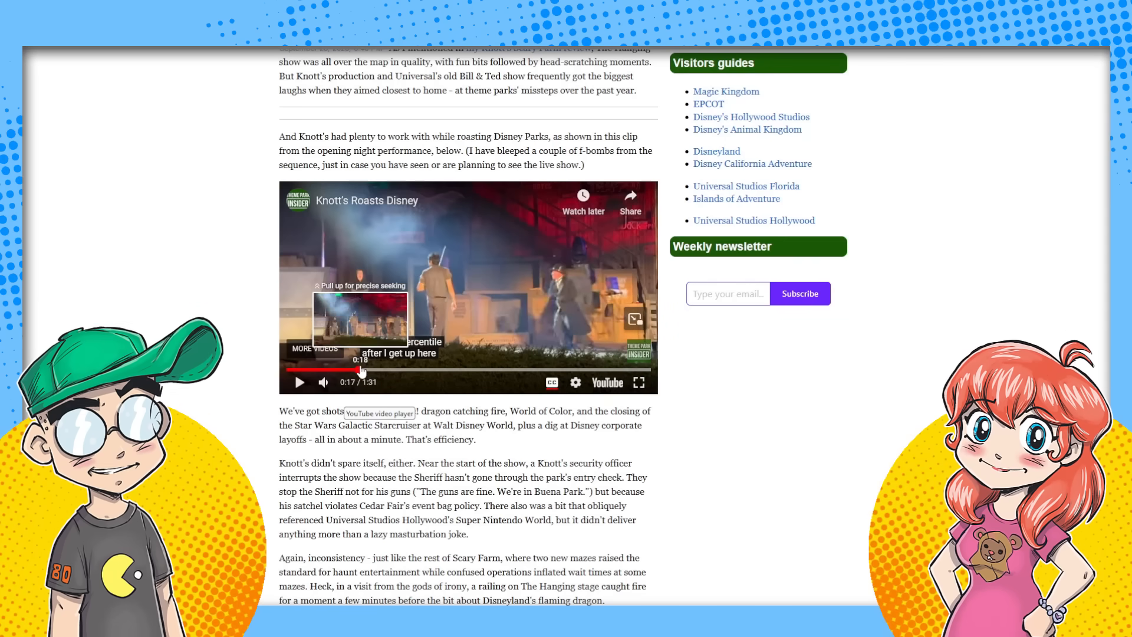
{"action": "mouse_move", "coordinate": [835, 472]}
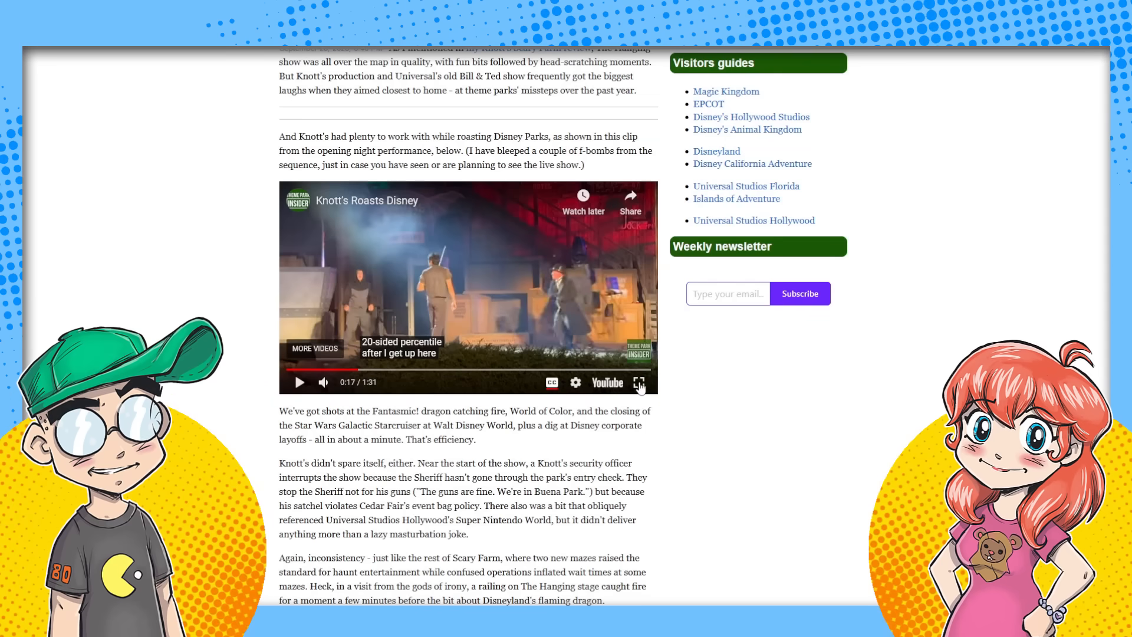
{"action": "mouse_move", "coordinate": [263, 429]}
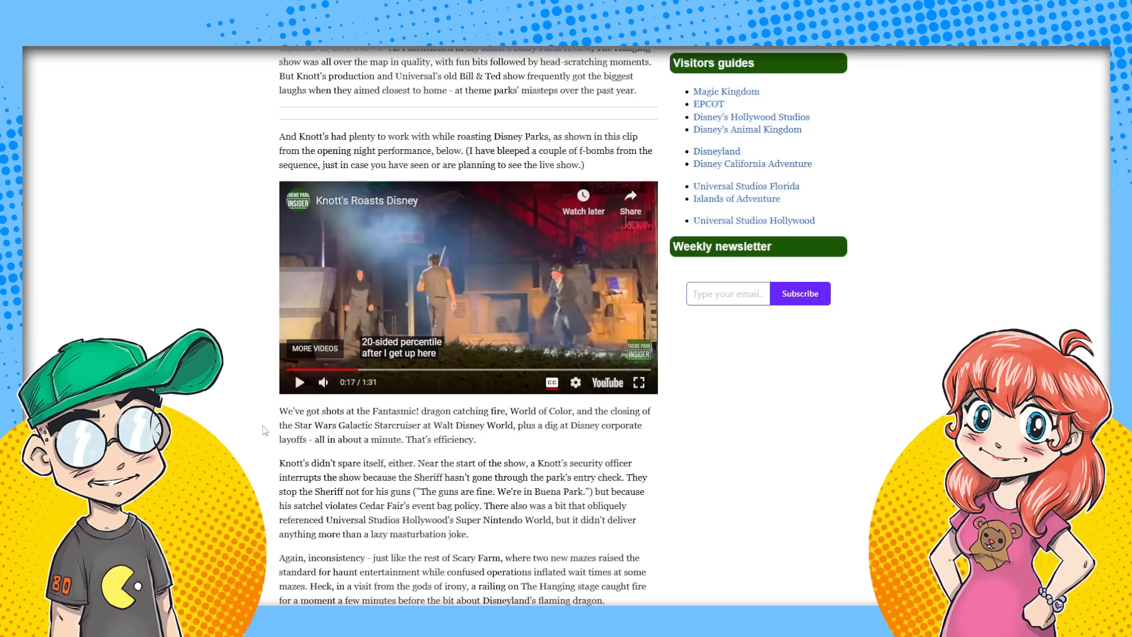
{"action": "mouse_move", "coordinate": [637, 382]}
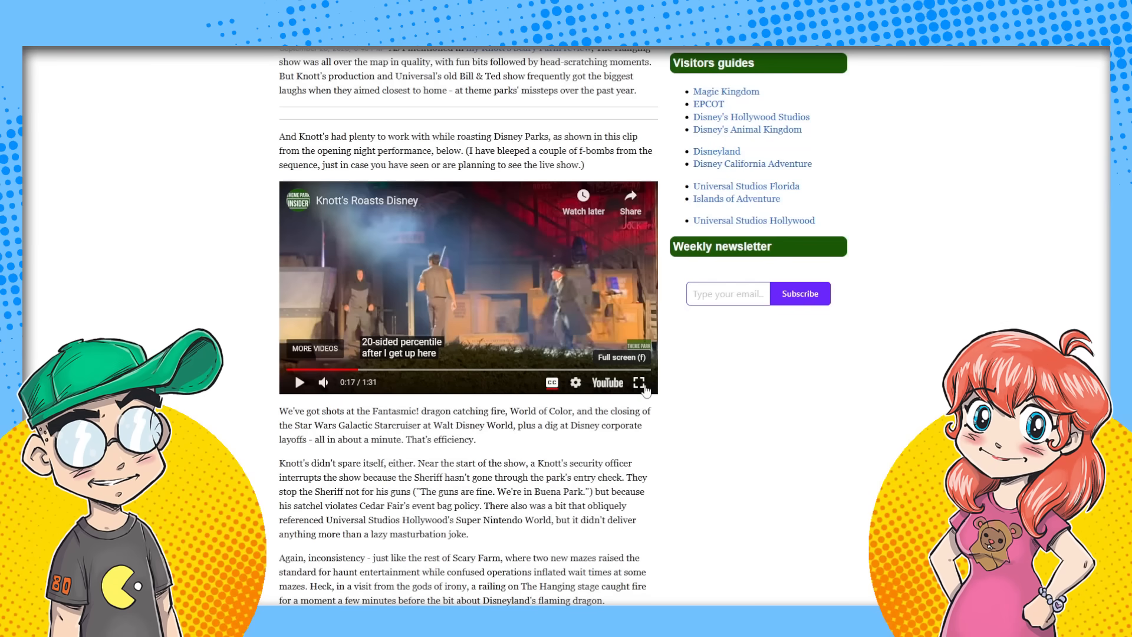
Expand the Knott's Roasts Disney clip to full screen with captions showing
{"action": "left_click", "coordinate": [637, 382]}
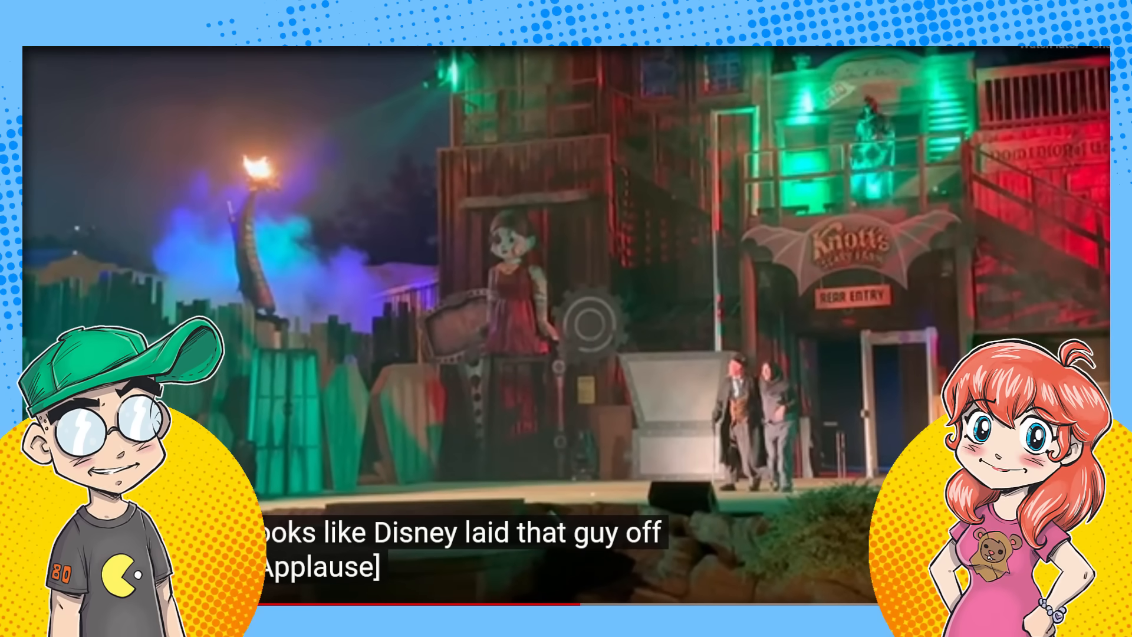
{"action": "mouse_move", "coordinate": [584, 601]}
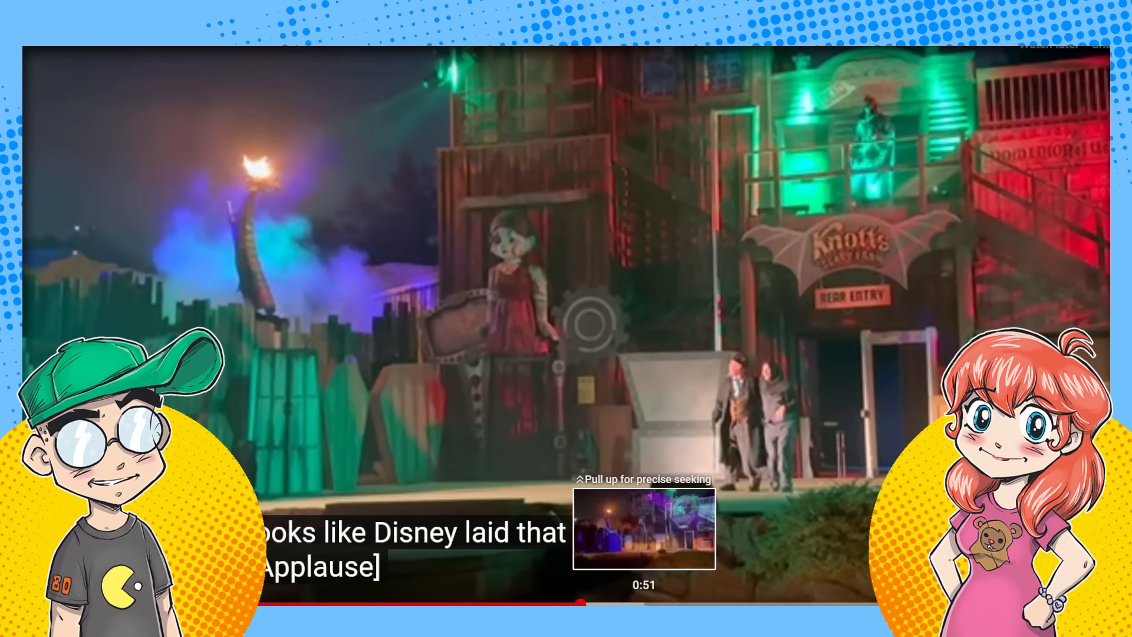